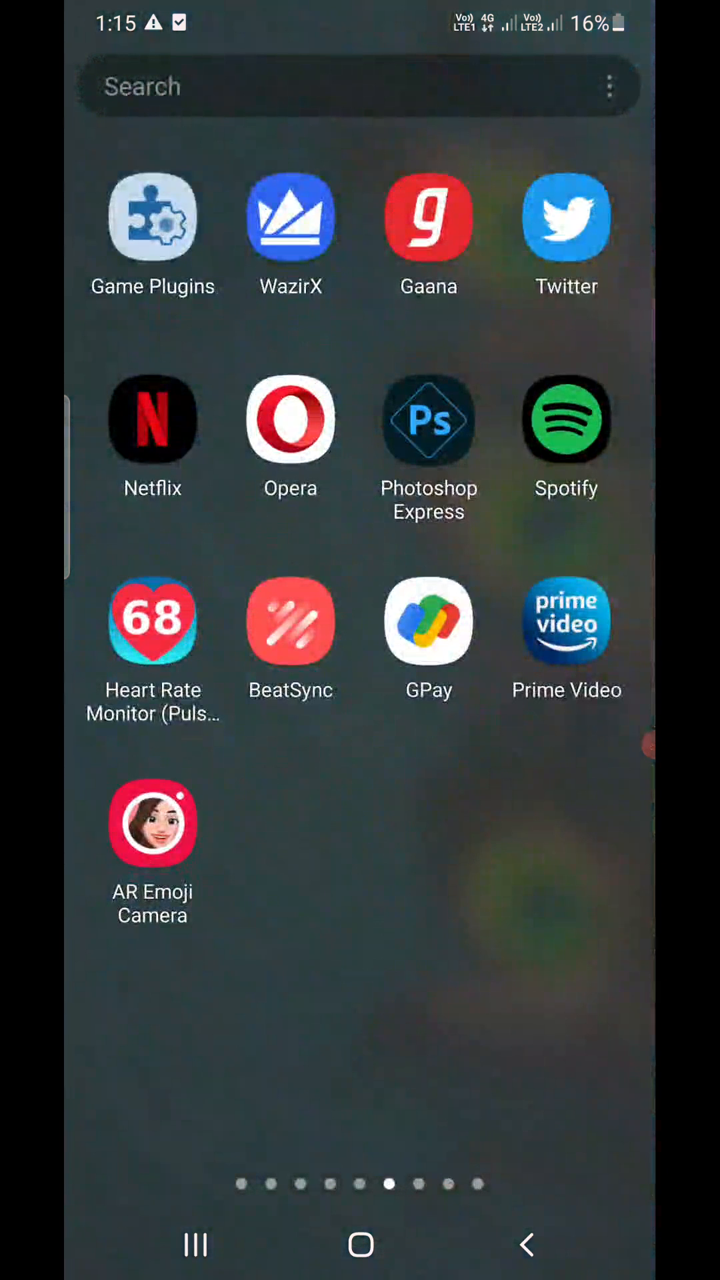
Launch Netflix and enter as the main profile from the Who's Watching screen.
left_click(152, 418)
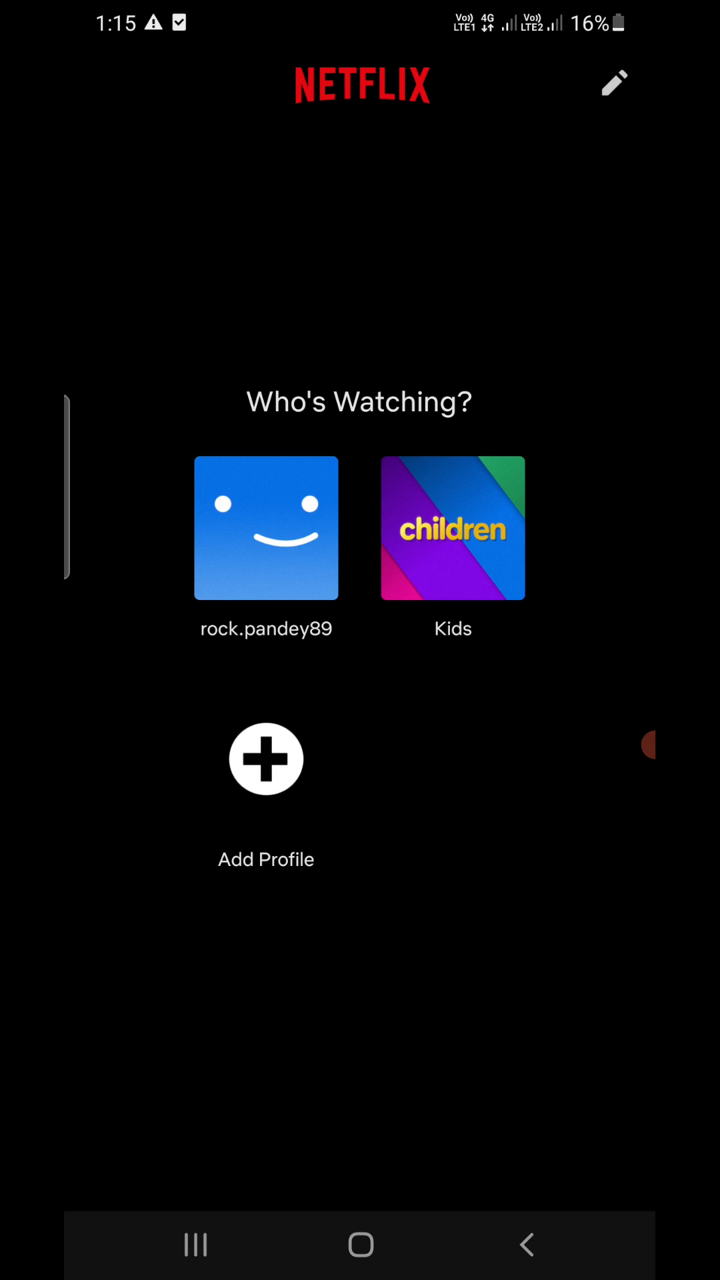
left_click(266, 528)
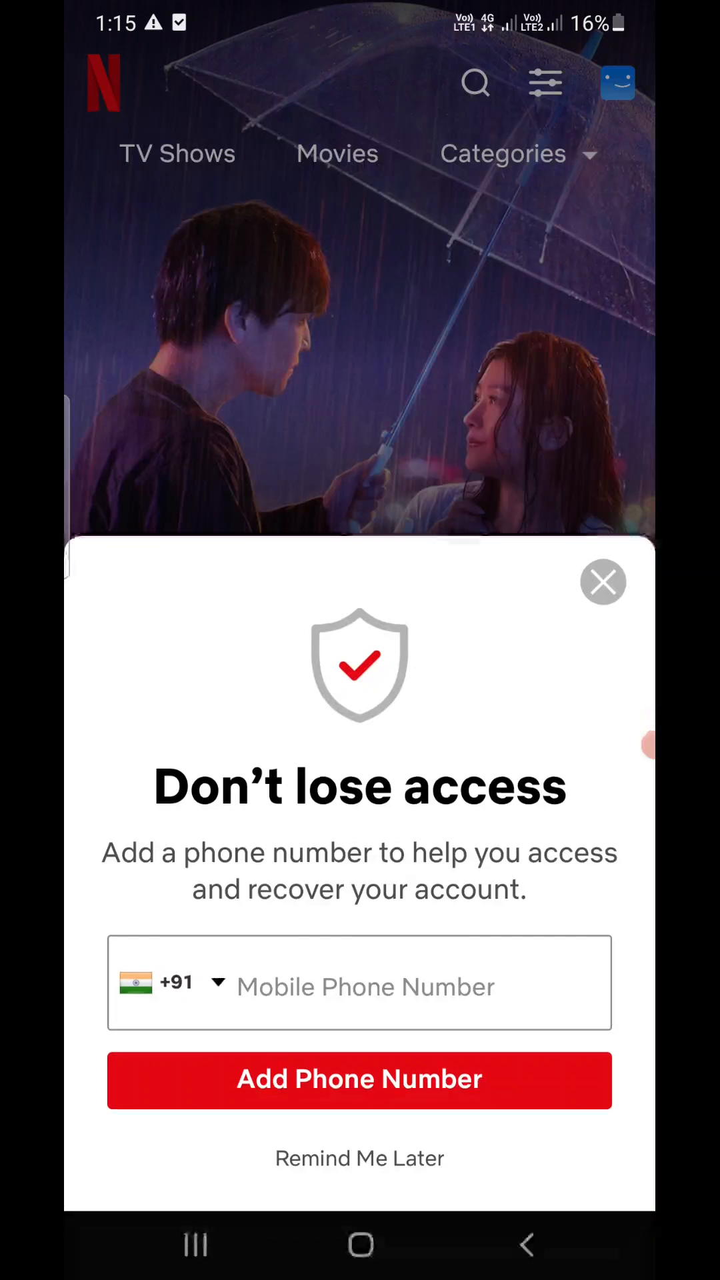
Dismiss the 'Don't lose access' phone prompt and reach App Settings via Profiles & More.
left_click(603, 581)
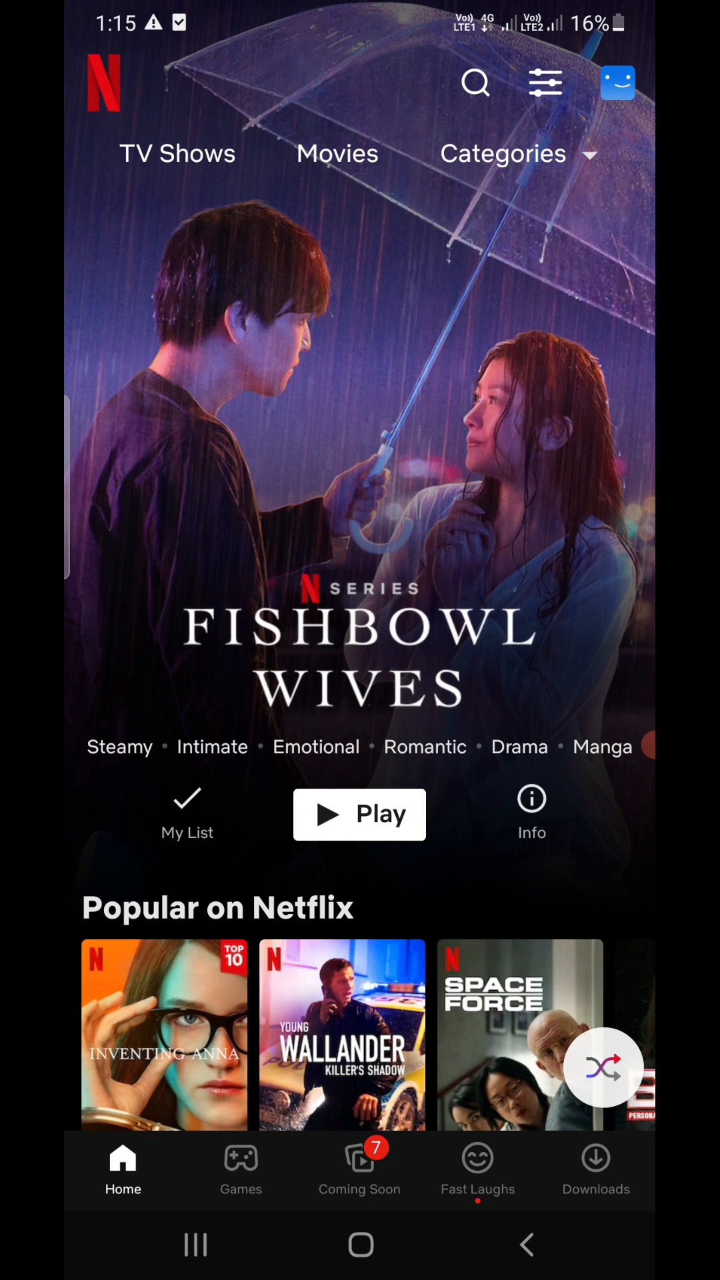
left_click(617, 82)
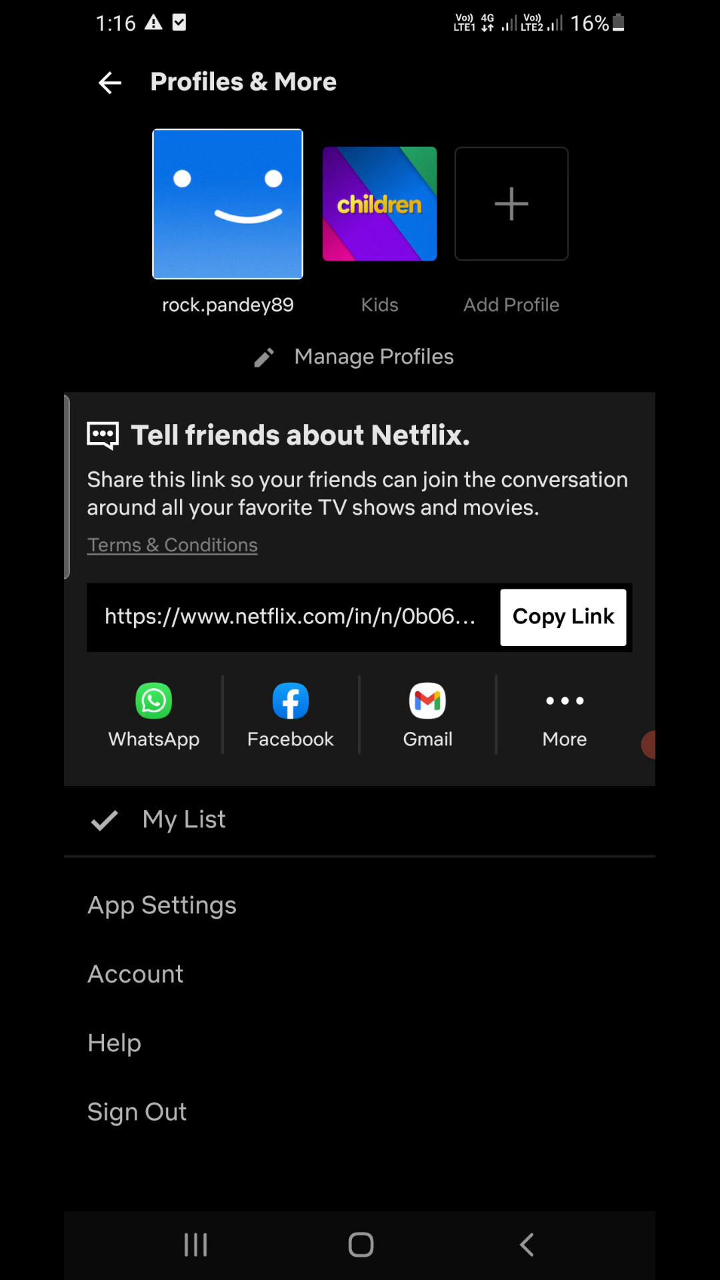
left_click(162, 904)
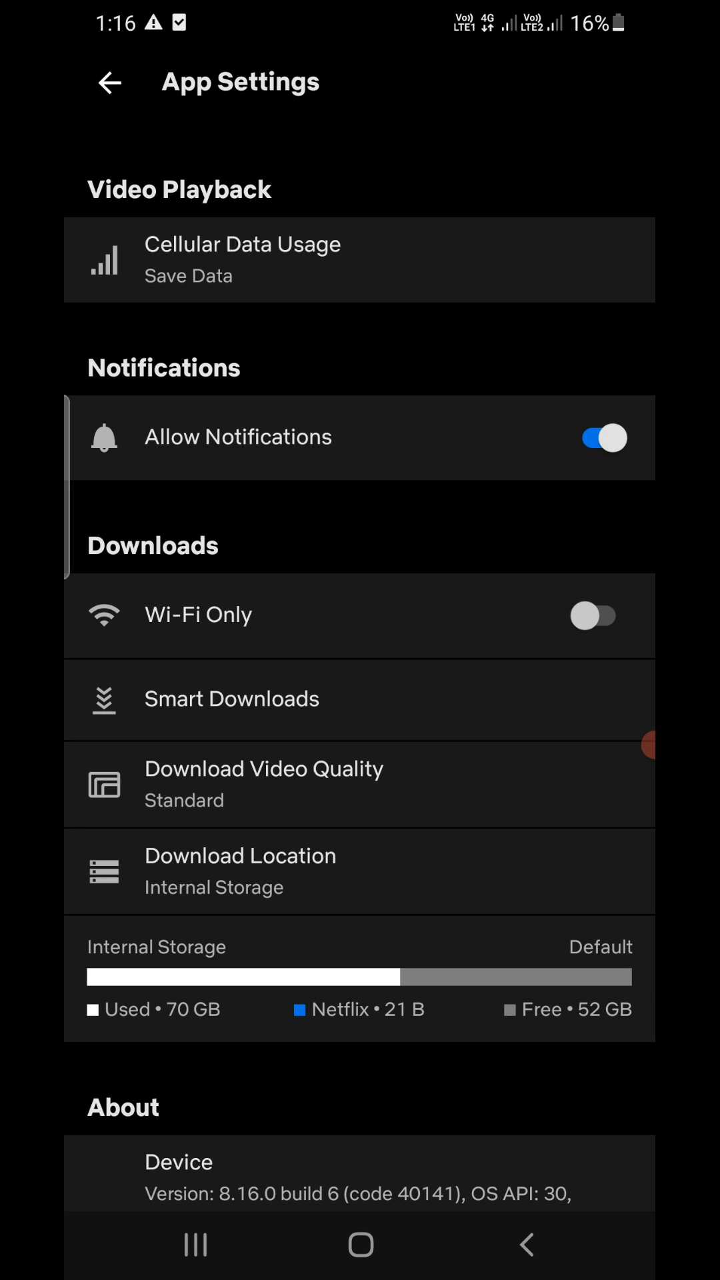
left_click(241, 260)
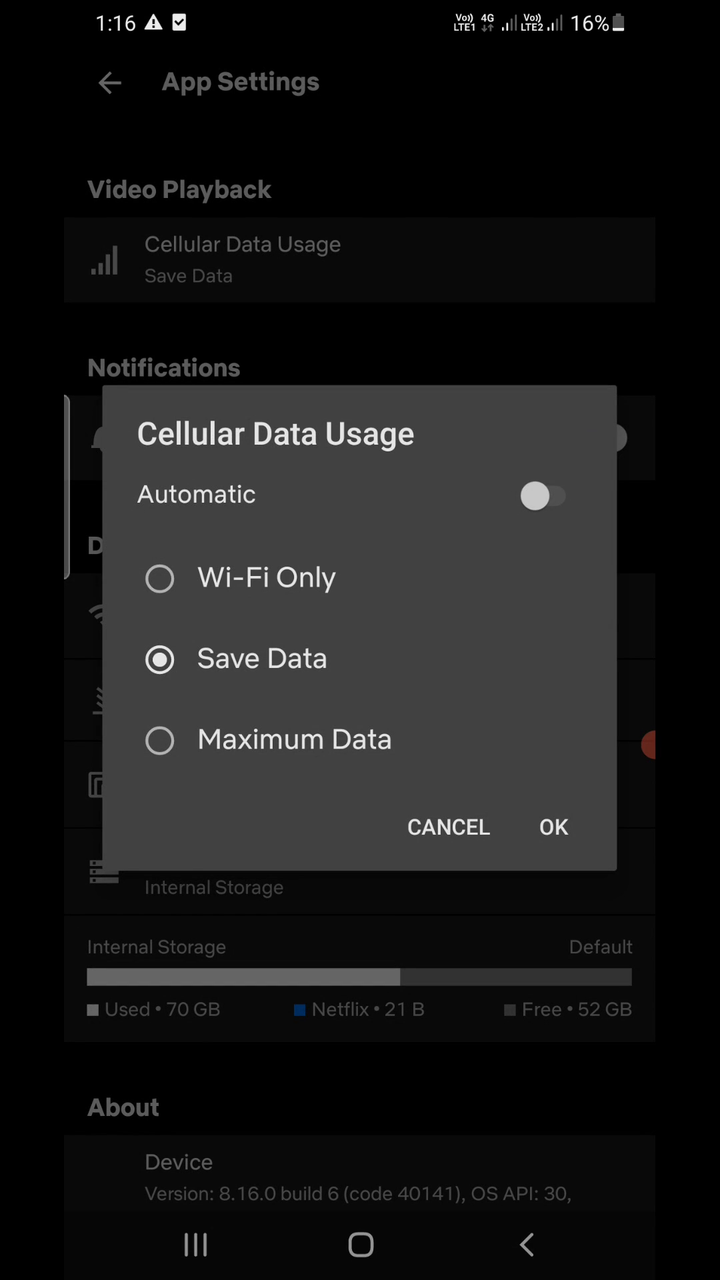
left_click(545, 496)
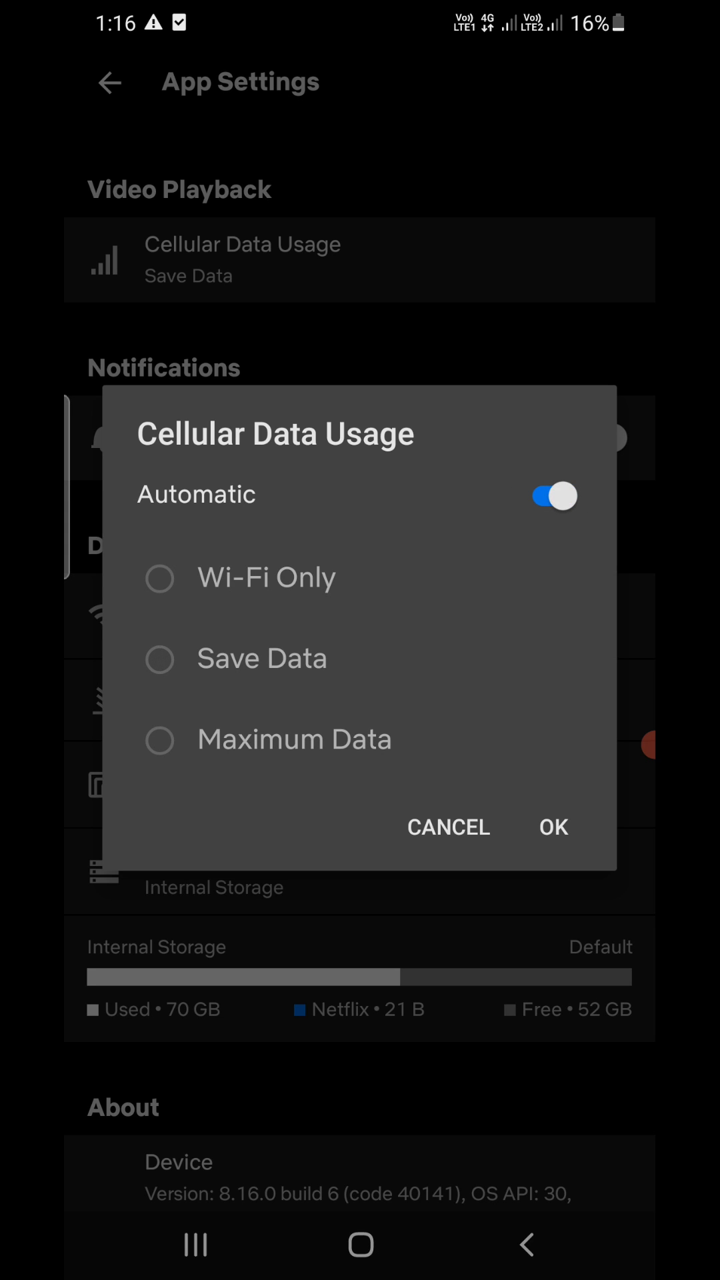
left_click(261, 658)
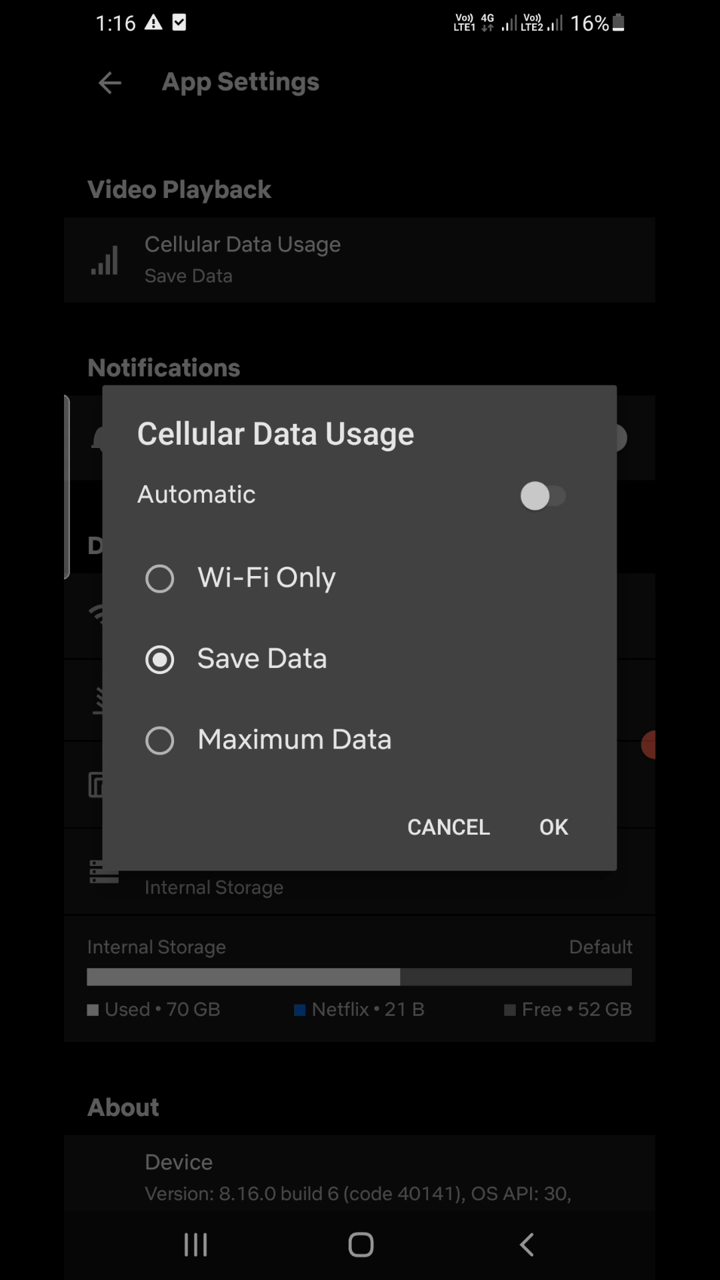
left_click(449, 827)
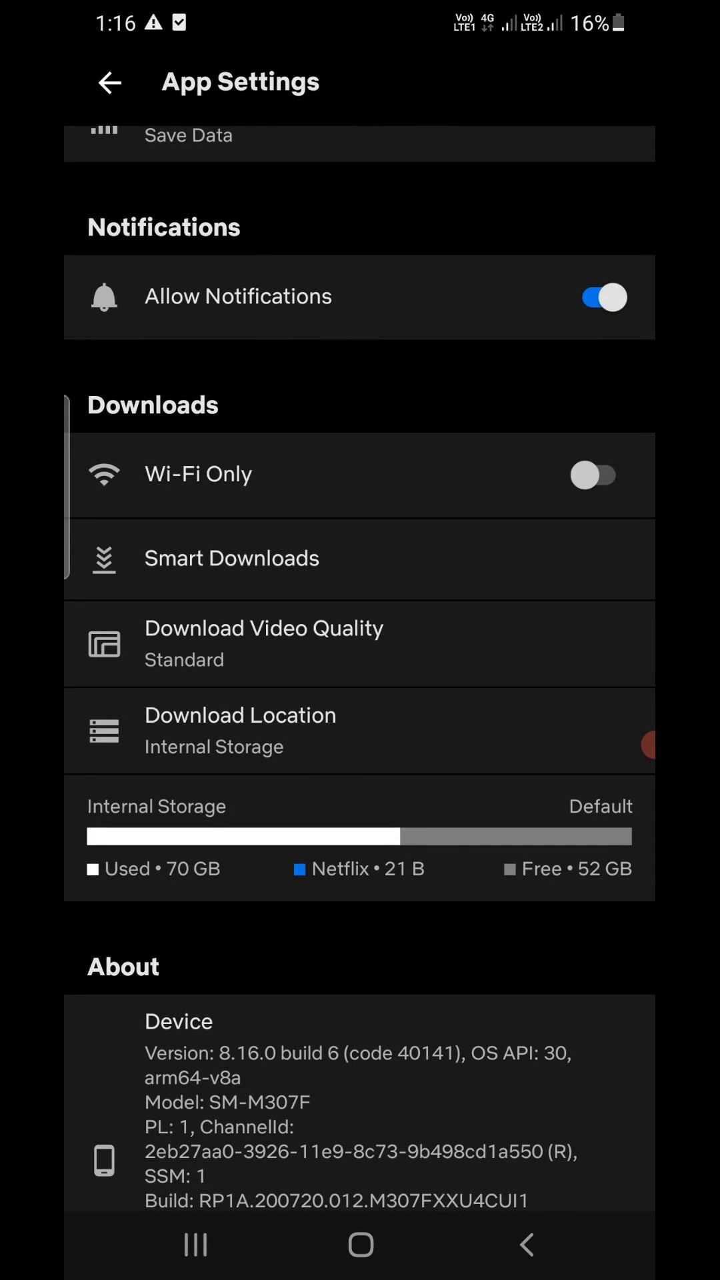
scroll("down", 3)
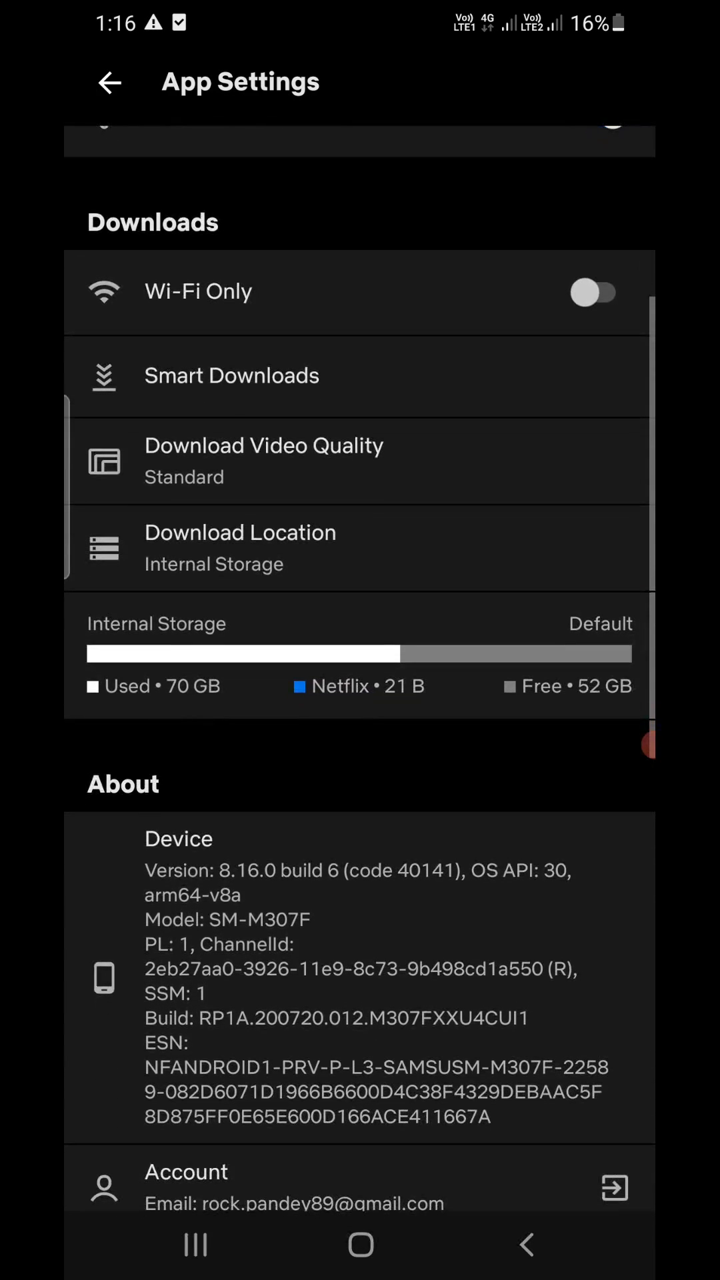
left_click(263, 461)
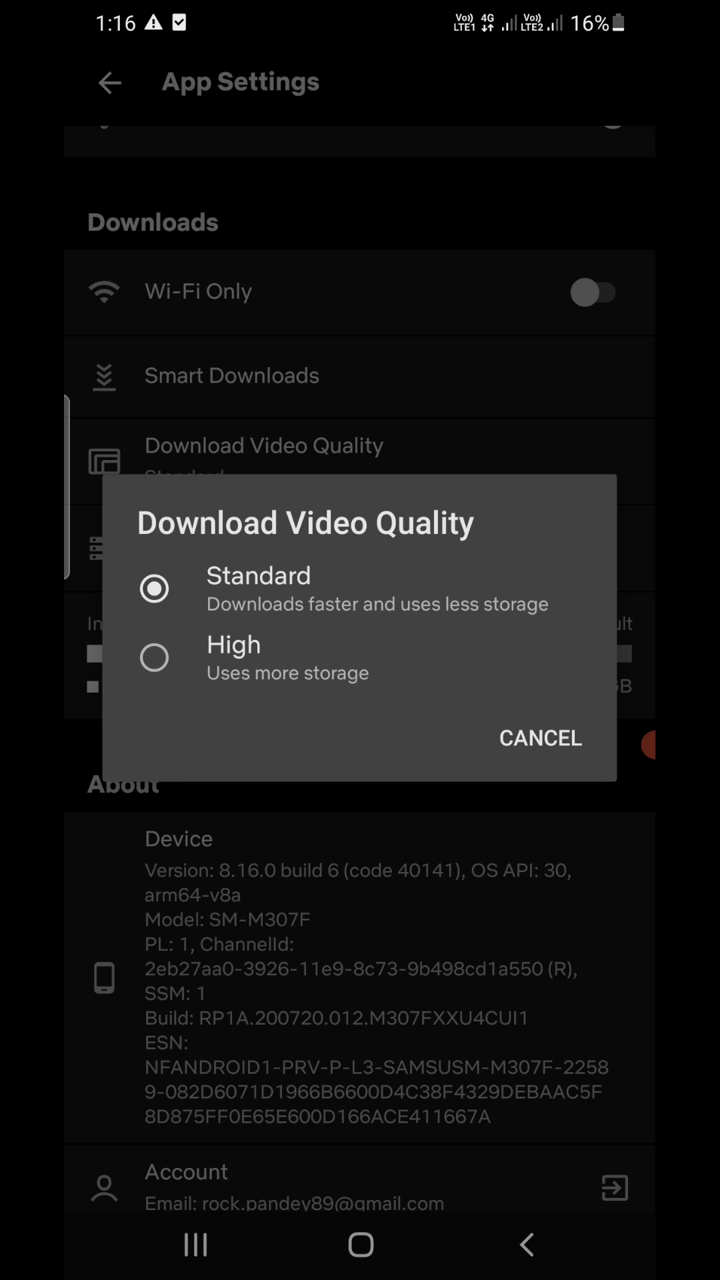
left_click(540, 737)
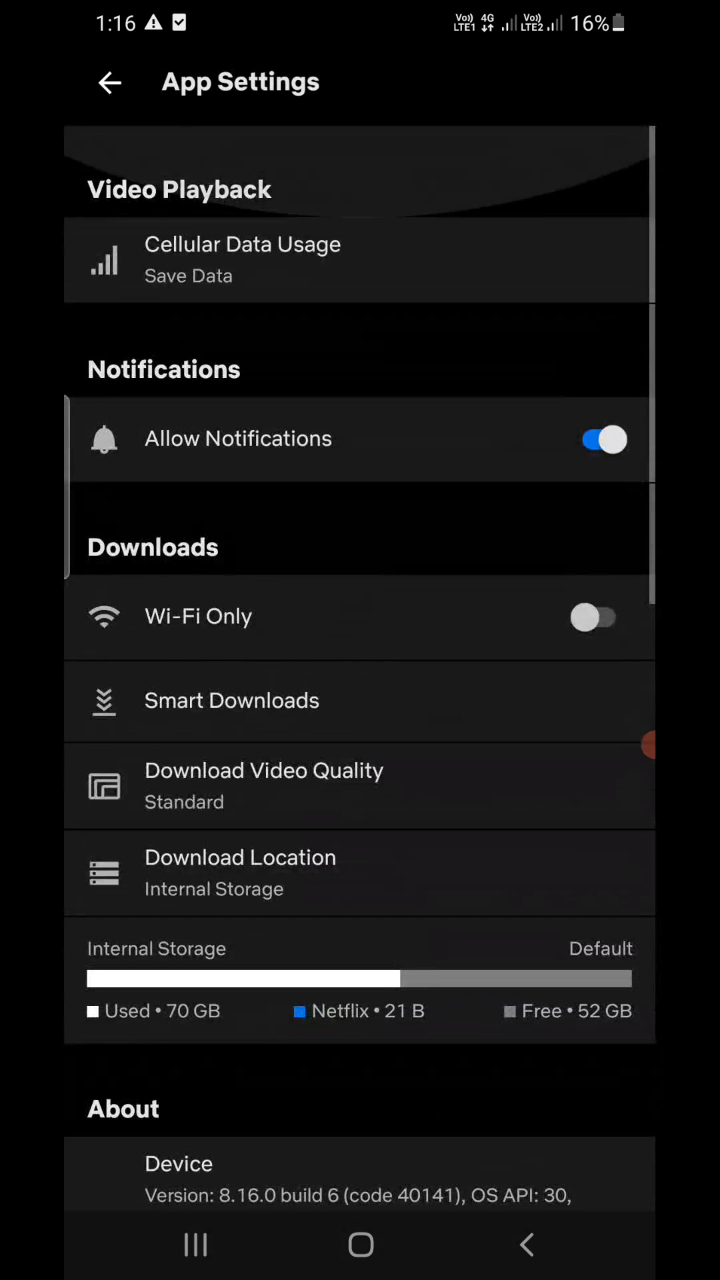